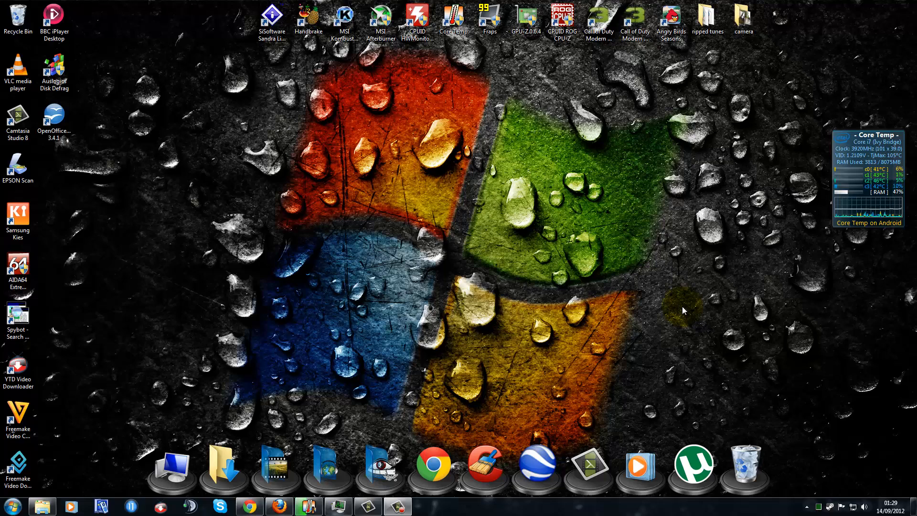
mouse_move(312, 262)
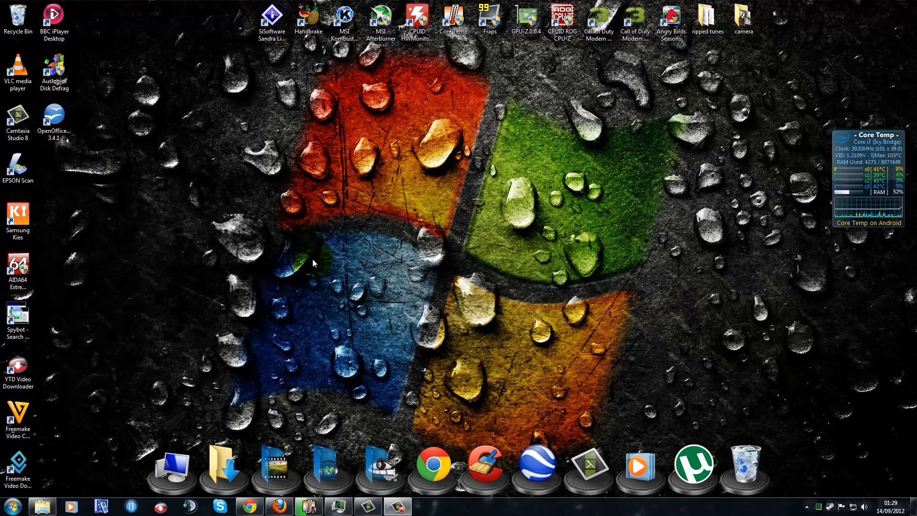
mouse_move(308, 304)
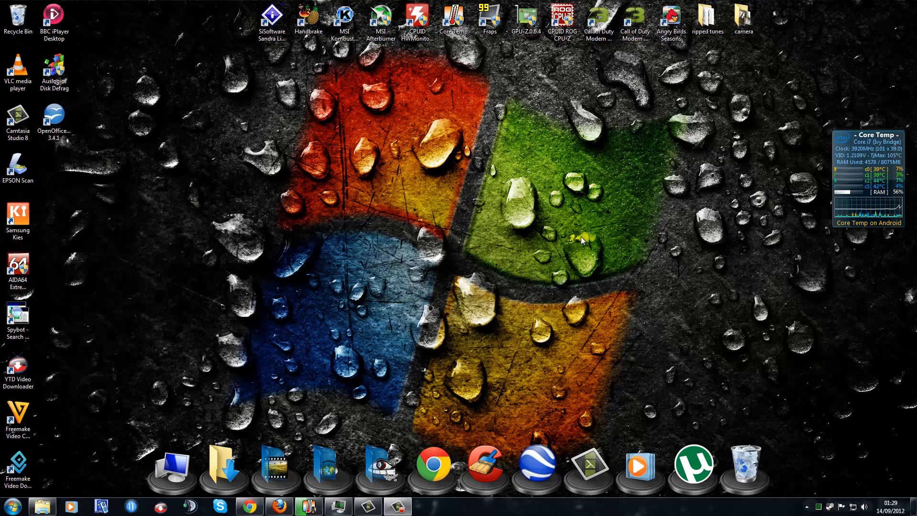
mouse_move(83, 432)
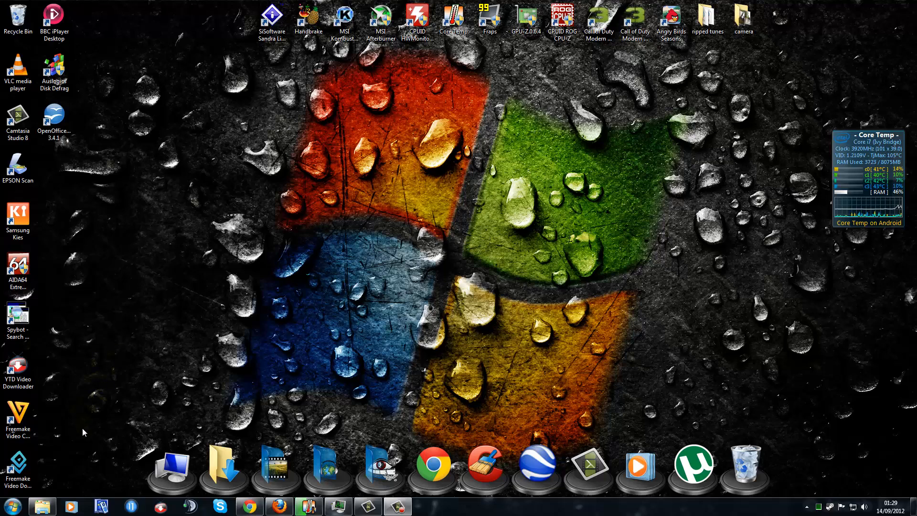
Run the FileHippo Update Checker scan and open its results page showing 2 updates and 4 betas
click(12, 505)
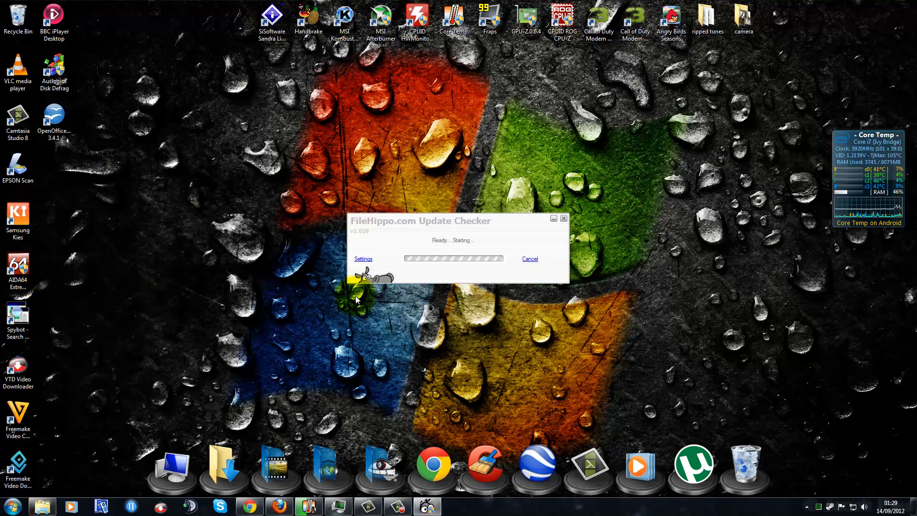
click(363, 259)
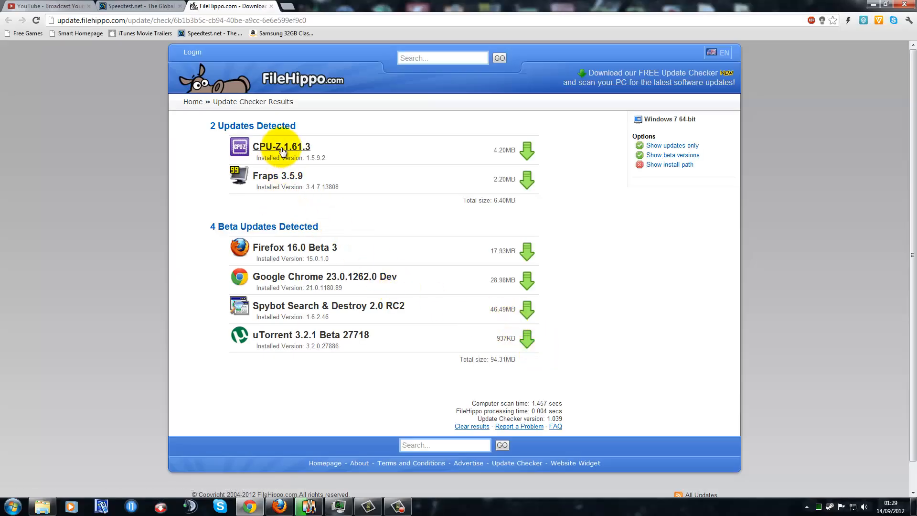
Hide beta versions, show install paths, and download the CPU-Z 1.61.3 update
click(675, 154)
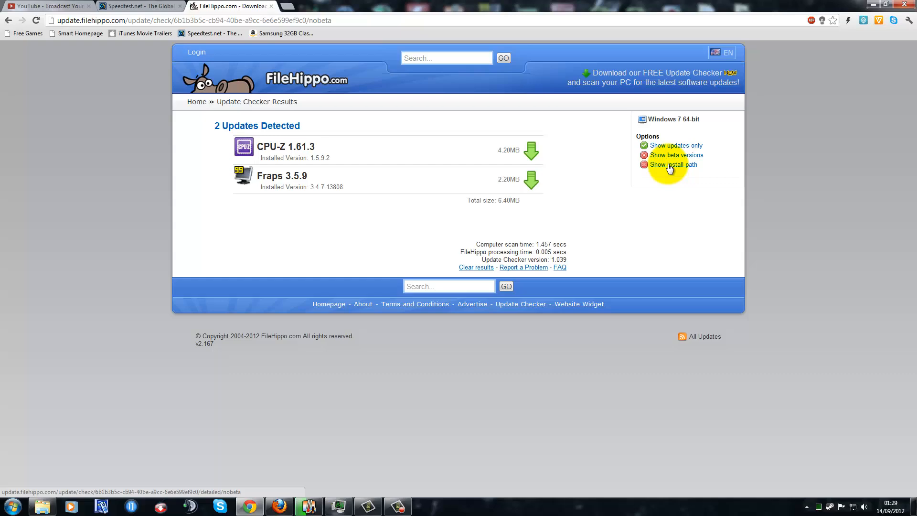
click(673, 164)
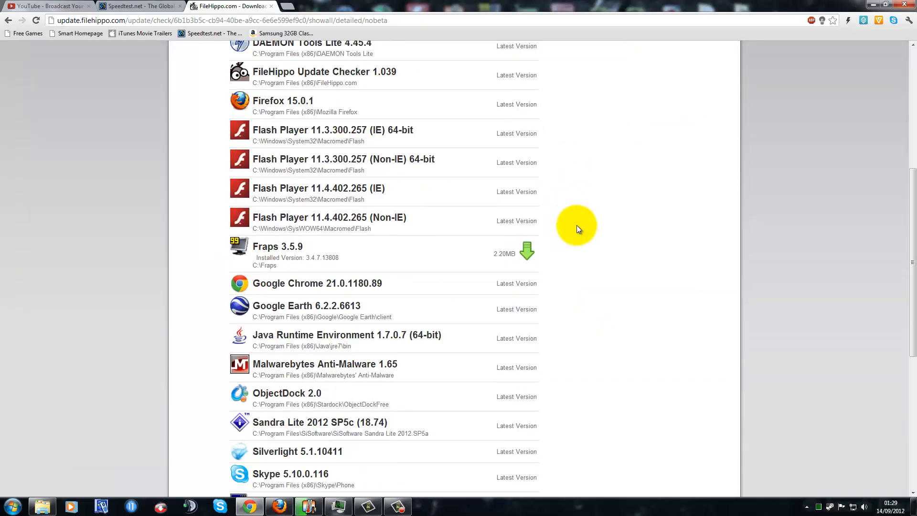
scroll(down, 3)
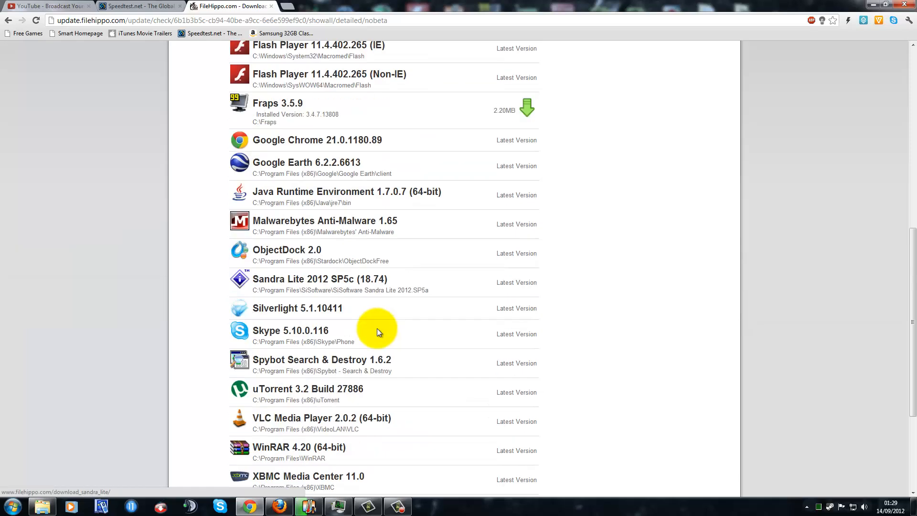
scroll(down, 3)
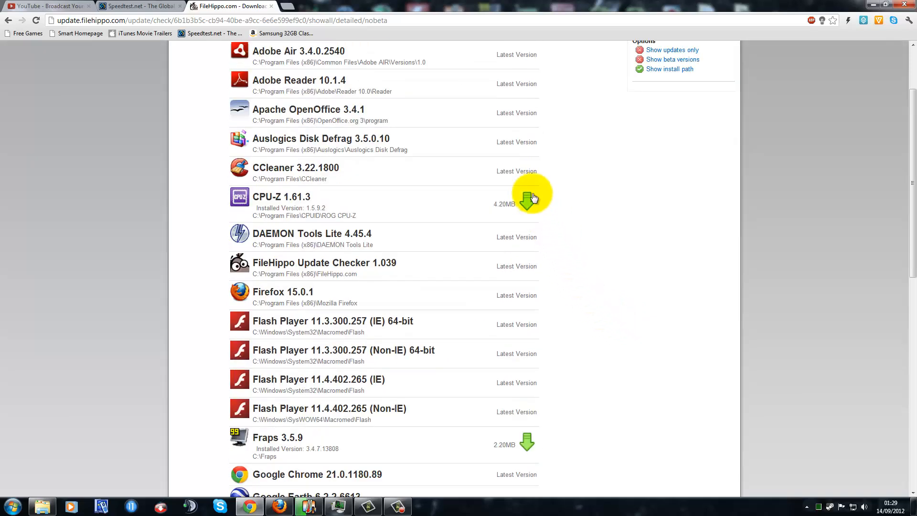
mouse_move(605, 182)
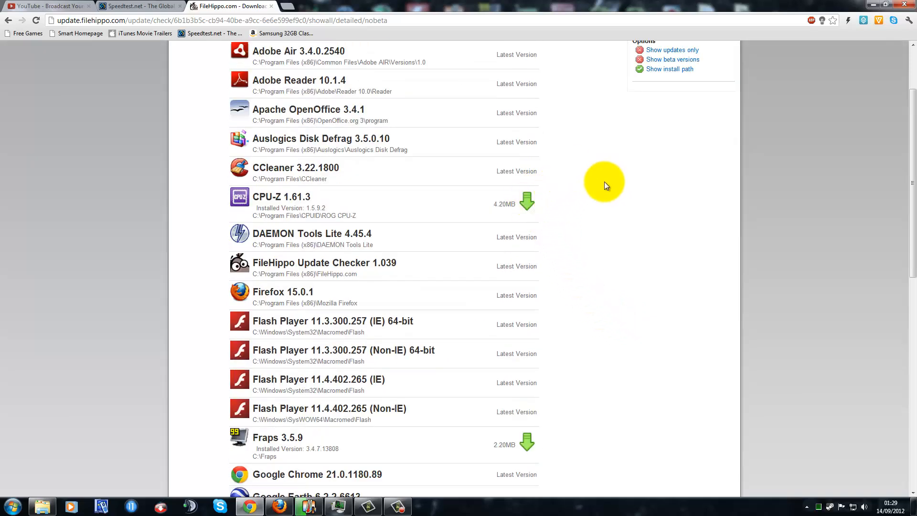
click(526, 202)
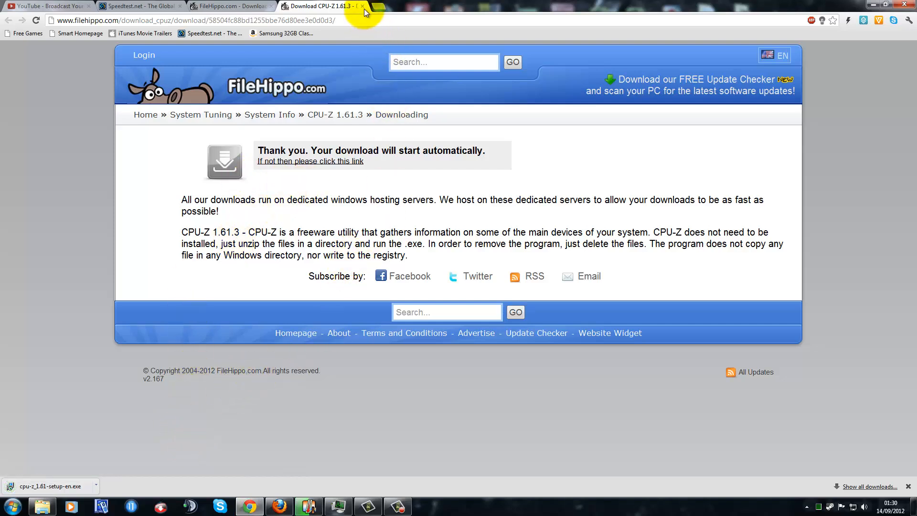
Close the CPU-Z download tab and filter results to show updates only
click(363, 6)
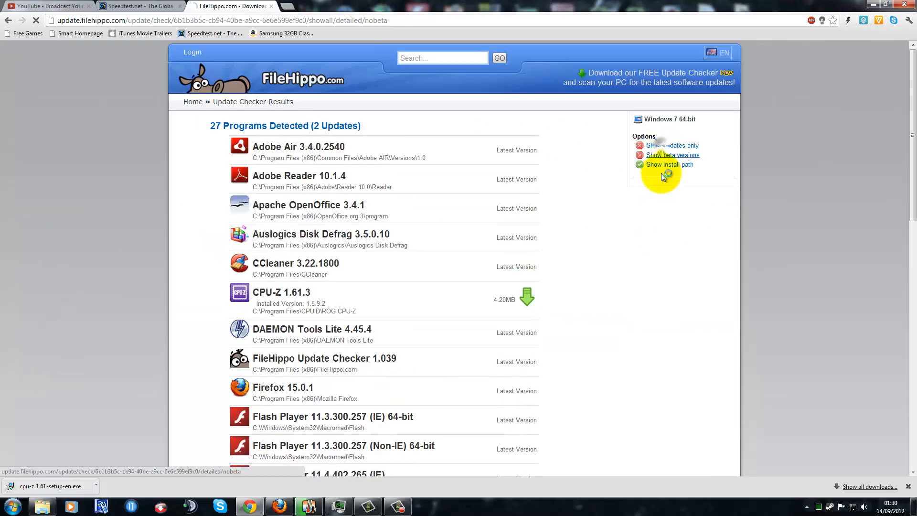
click(675, 145)
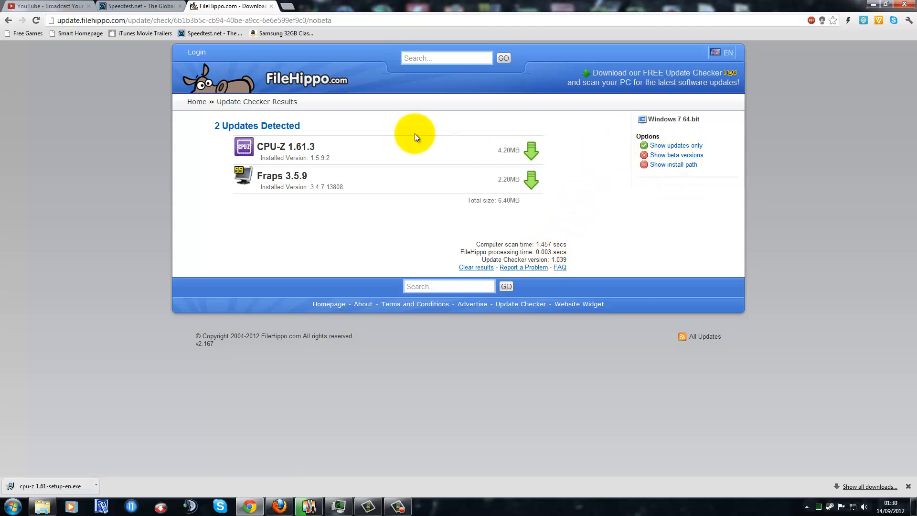
mouse_move(220, 86)
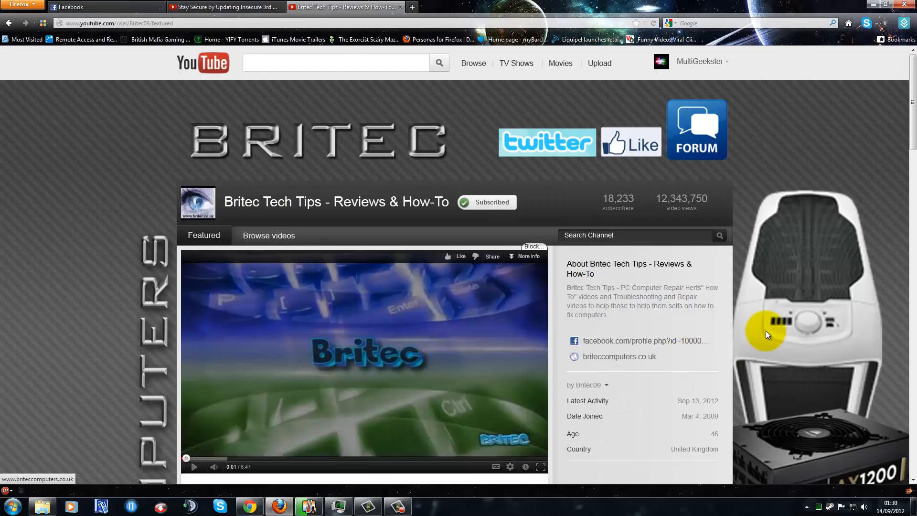
Scroll through the Britec Tech Tips channel's uploaded videos and featured playlists
scroll(down, 3)
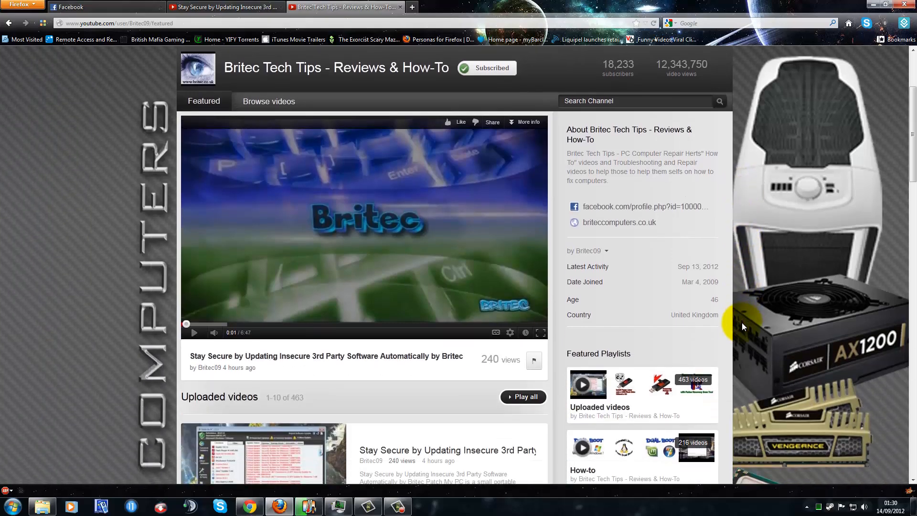
scroll(down, 3)
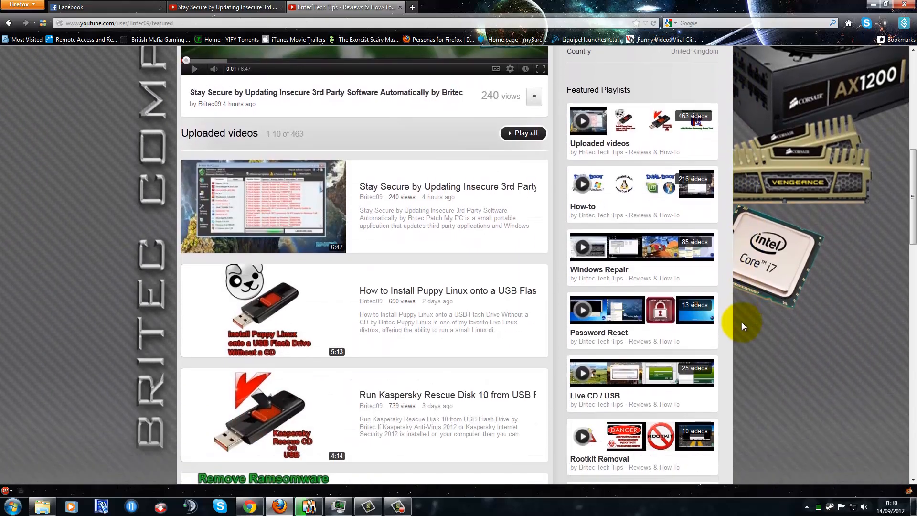
scroll(down, 3)
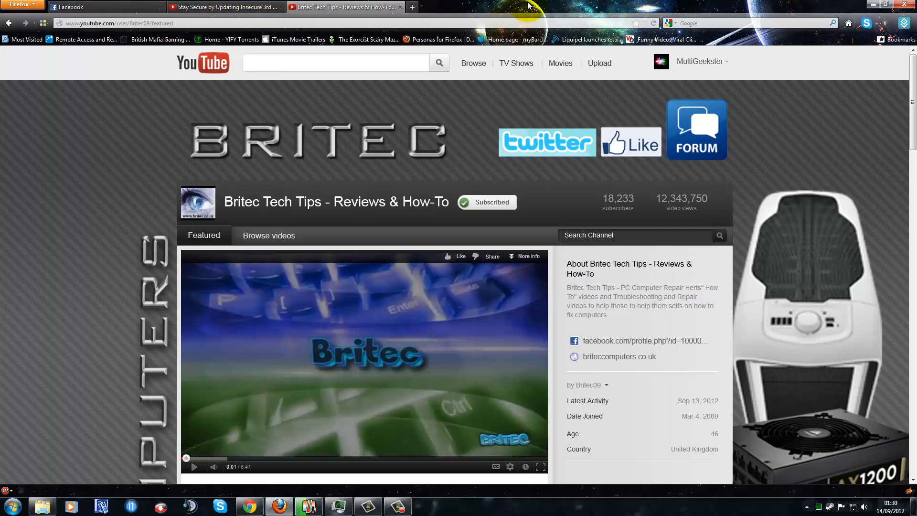
mouse_move(414, 295)
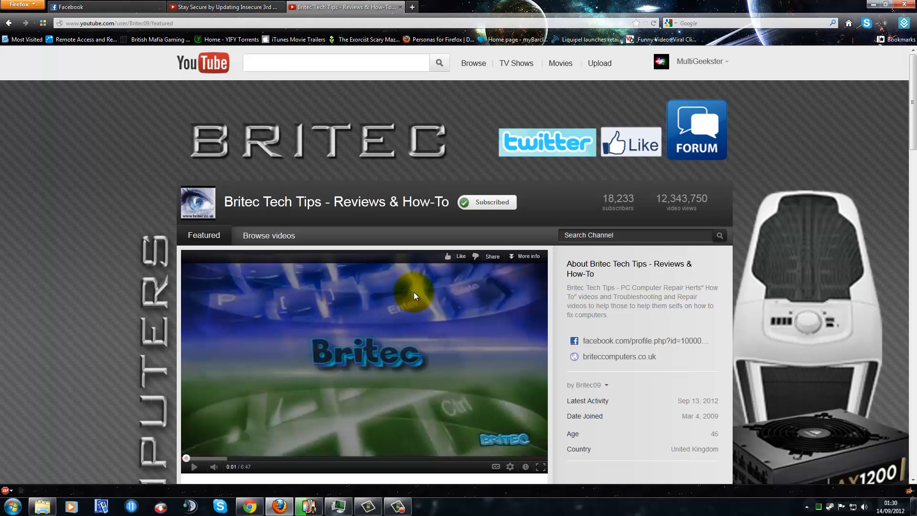
mouse_move(352, 256)
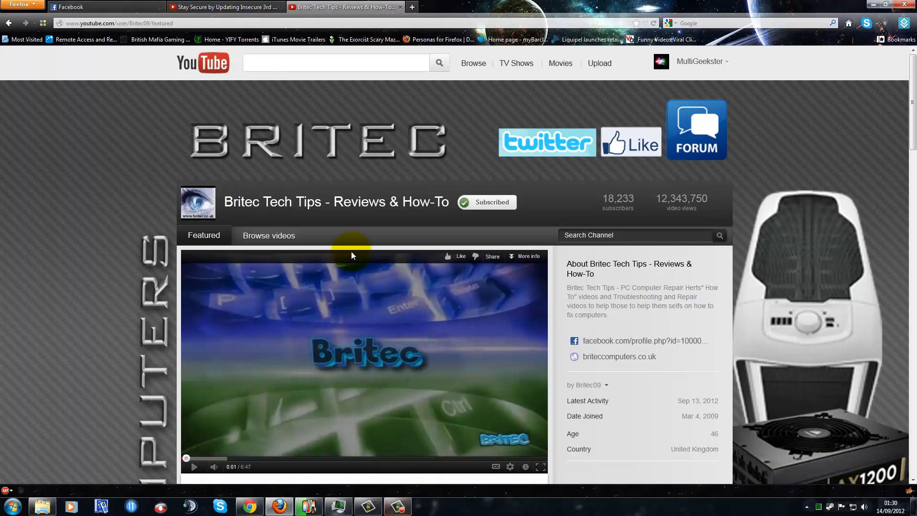
mouse_move(348, 20)
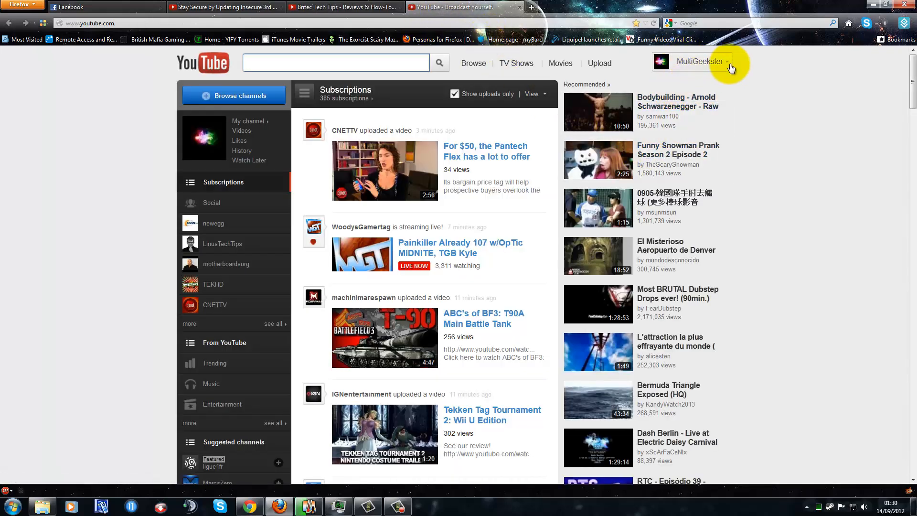
Open MultiGeekster's own YouTube channel and scroll through its uploaded videos
click(698, 61)
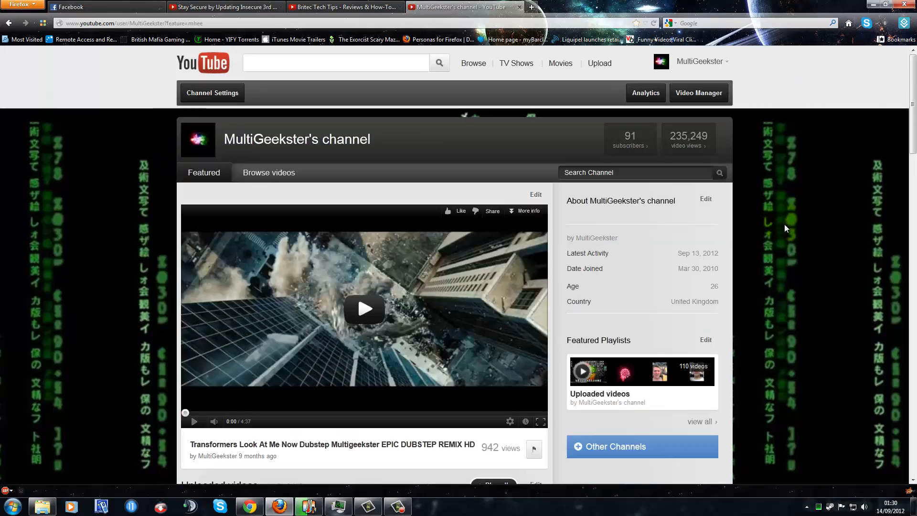
scroll(down, 3)
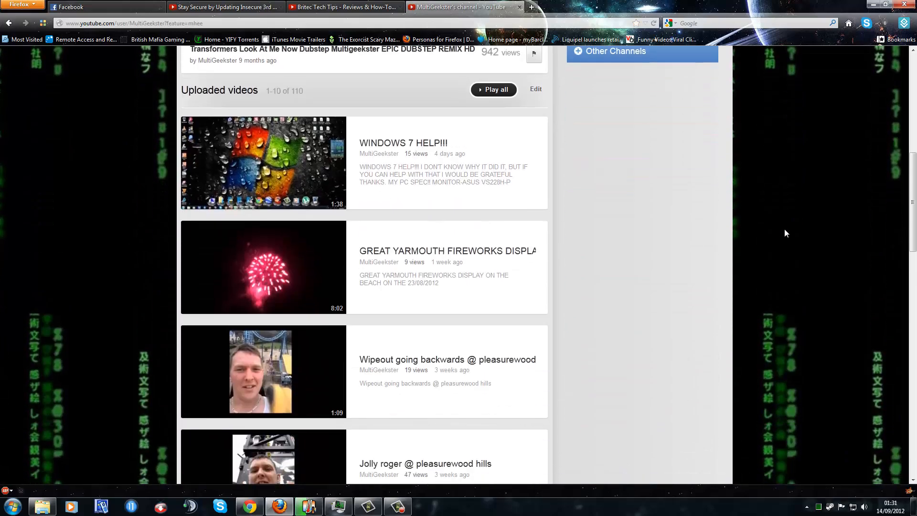
scroll(down, 3)
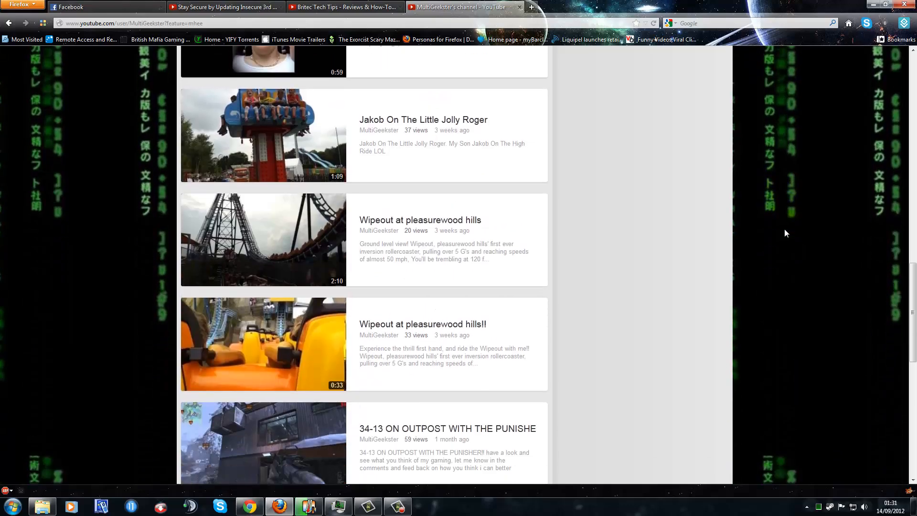
scroll(down, 3)
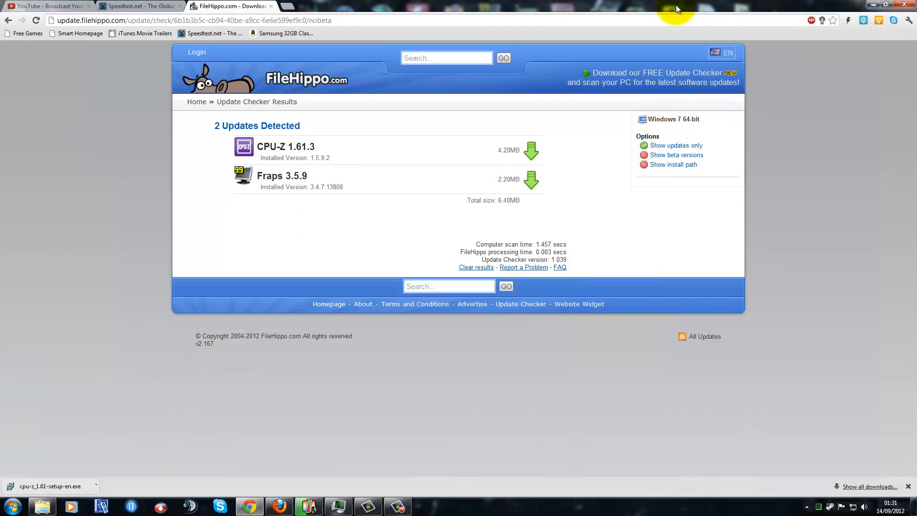
mouse_move(402, 506)
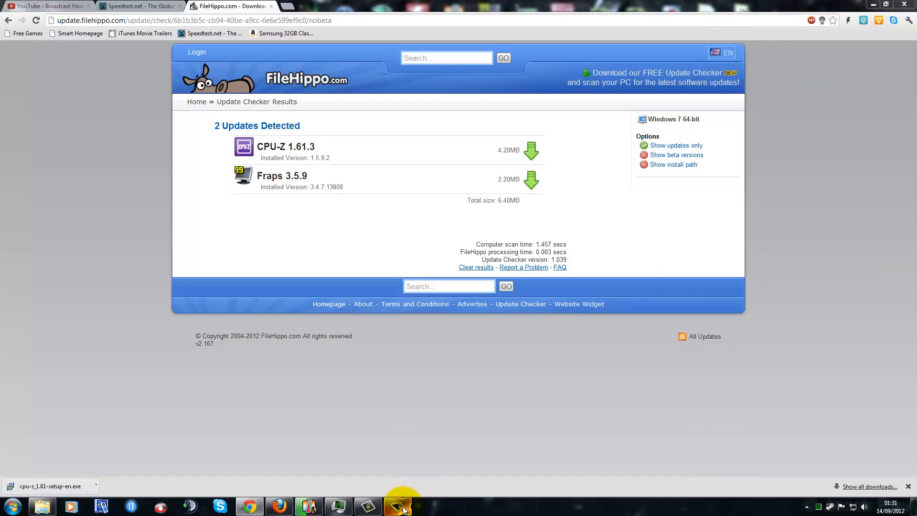